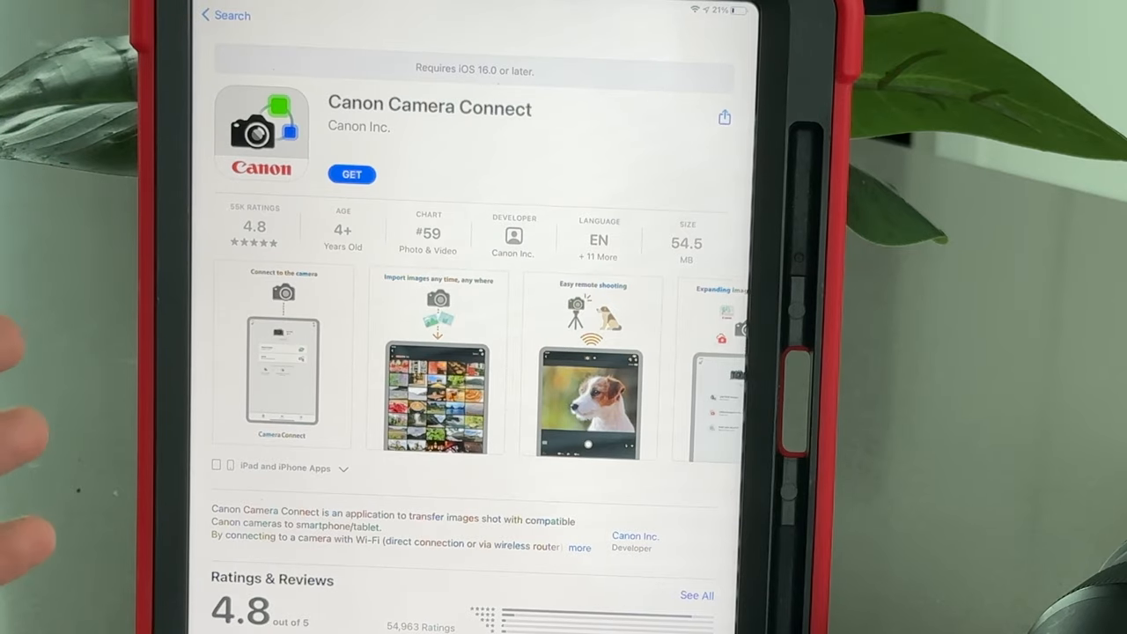
Get the free Canon Camera Connect app and confirm its installation
{"action": "left_click", "coordinate": [352, 174]}
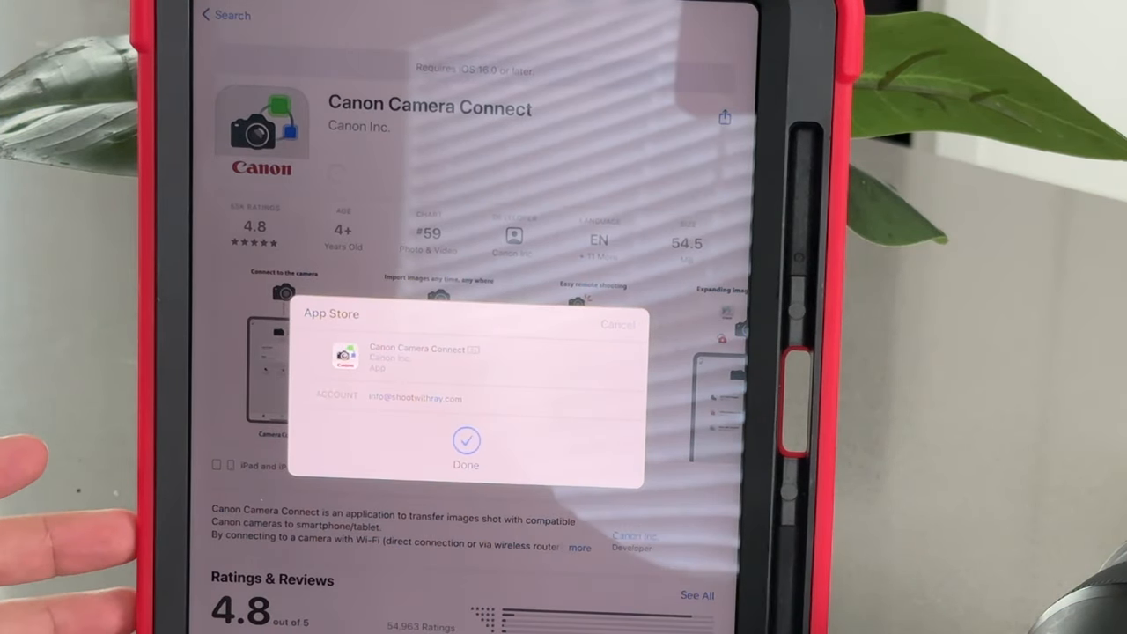
{"action": "left_click", "coordinate": [466, 445]}
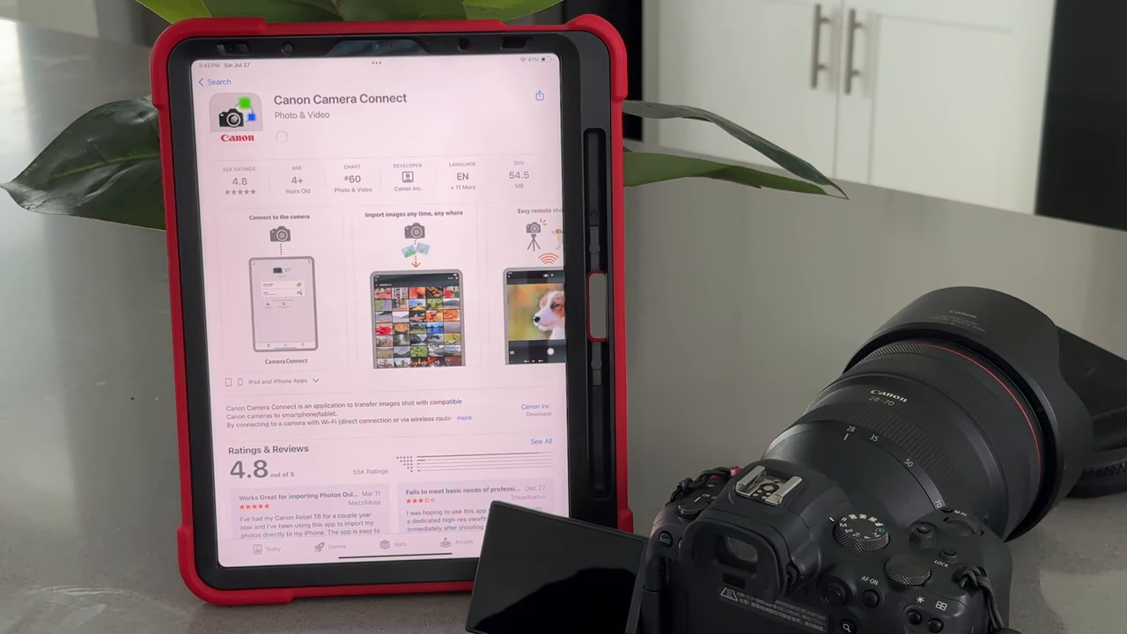
{"action": "left_click", "coordinate": [281, 137]}
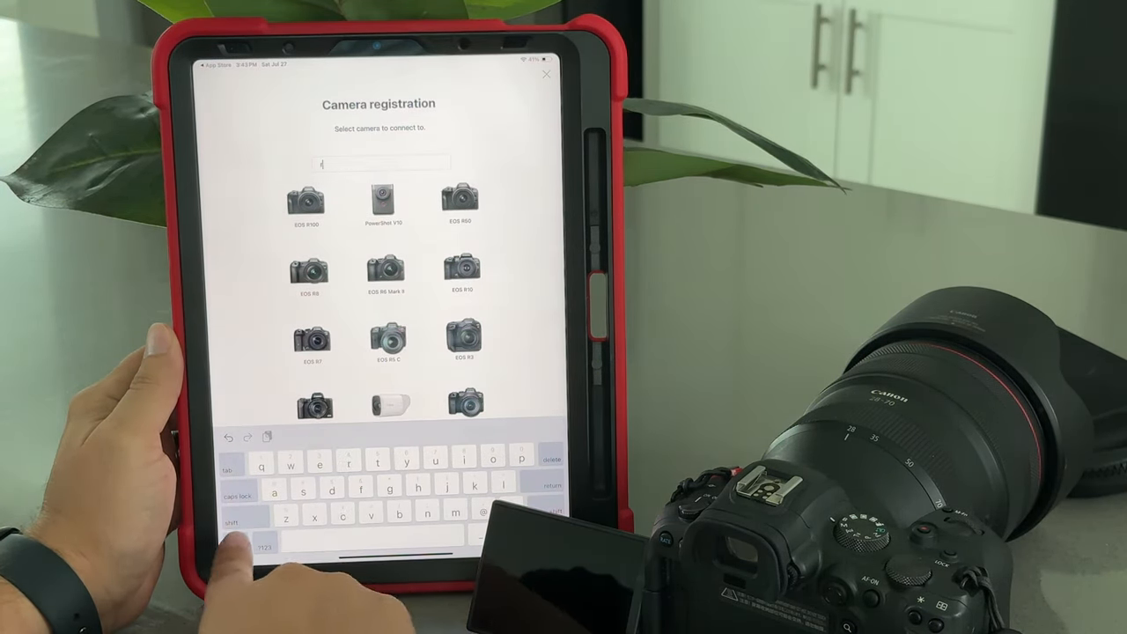
Search the camera list for '6' to select the EOS R6
{"action": "type", "text": "6"}
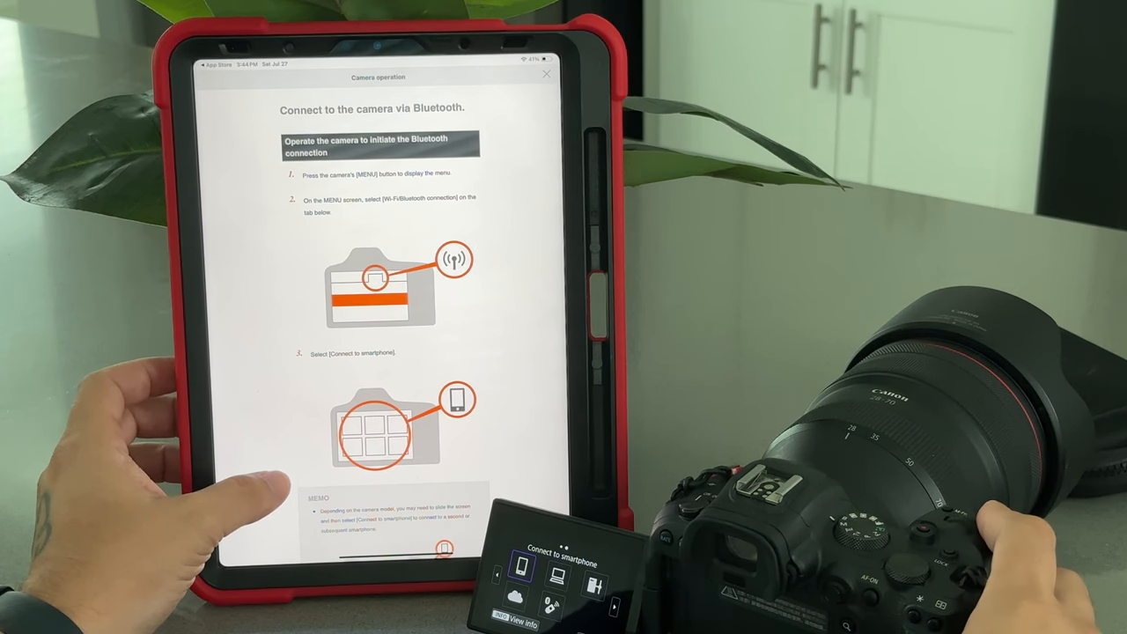
Scroll through the Camera operation screen's Bluetooth connection steps
{"action": "scroll", "scroll_direction": "up", "scroll_amount": 3}
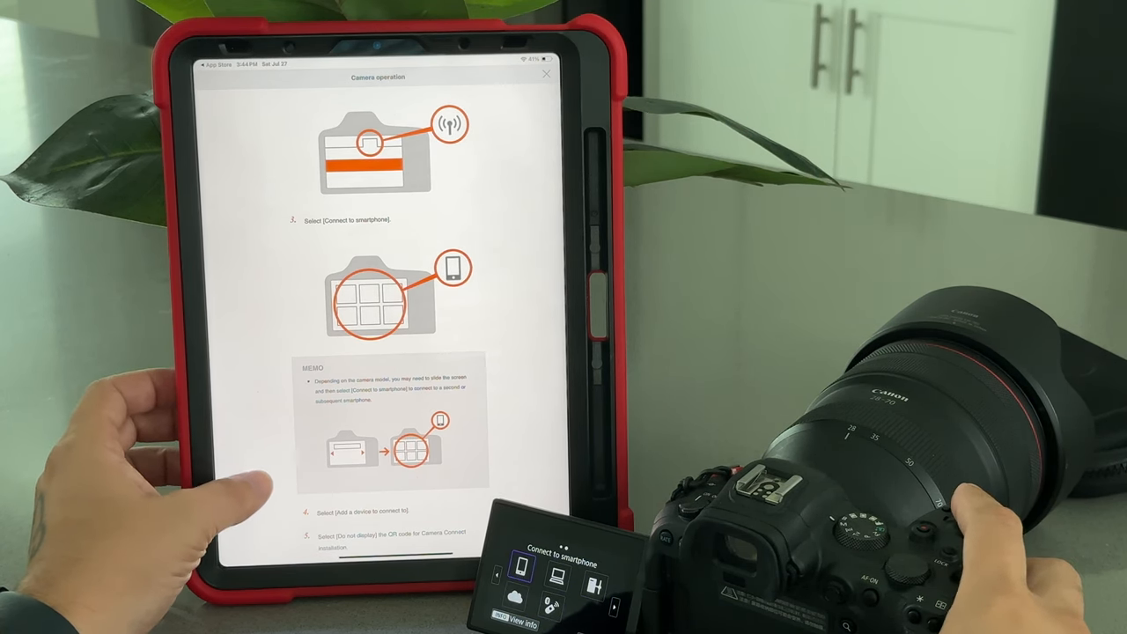
{"action": "scroll", "scroll_direction": "up", "scroll_amount": 3}
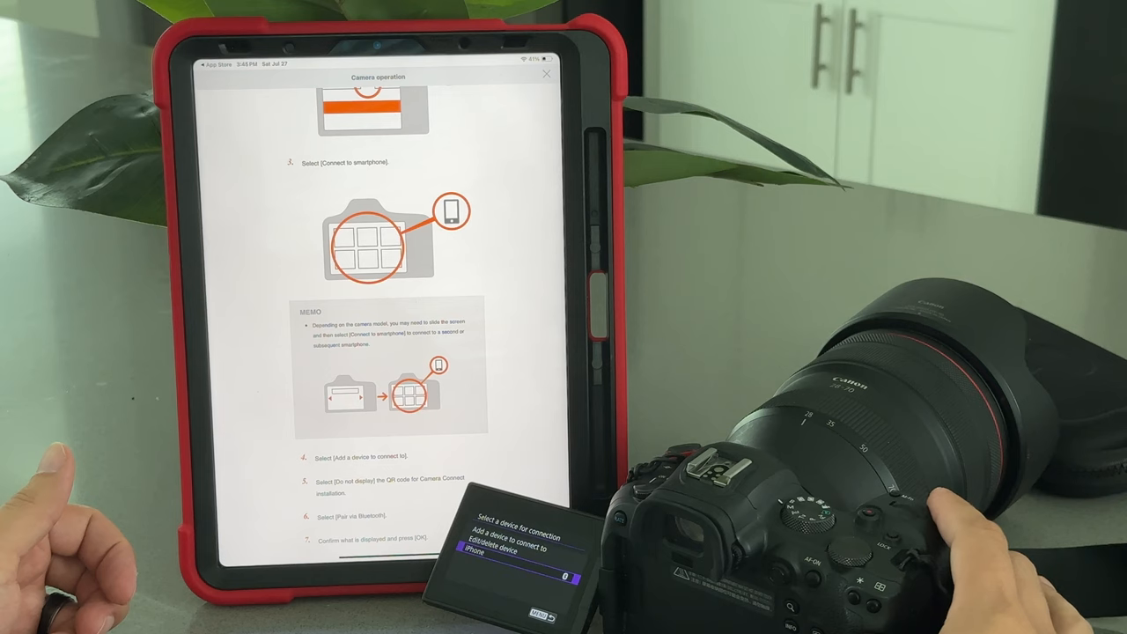
{"action": "scroll", "scroll_direction": "up", "scroll_amount": 3}
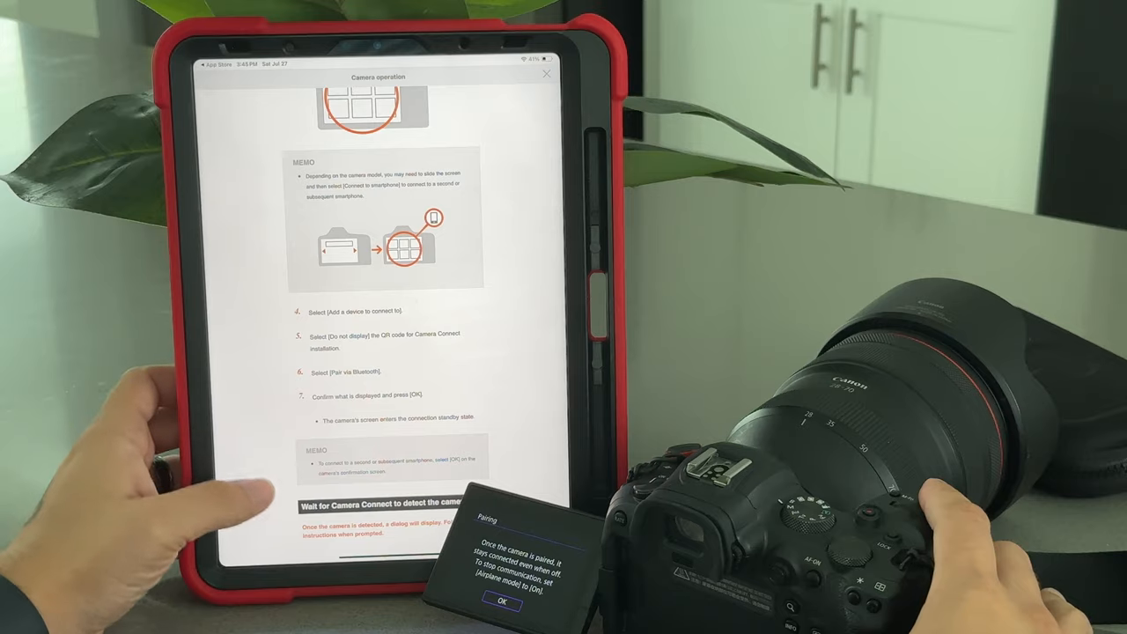
{"action": "scroll", "scroll_direction": "up", "scroll_amount": 3}
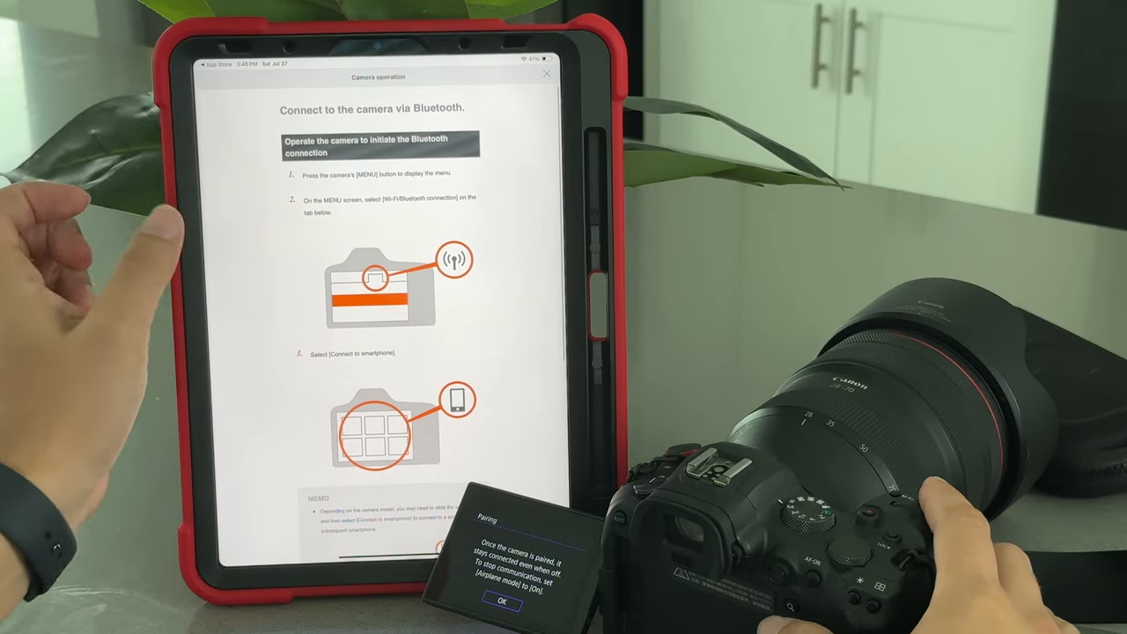